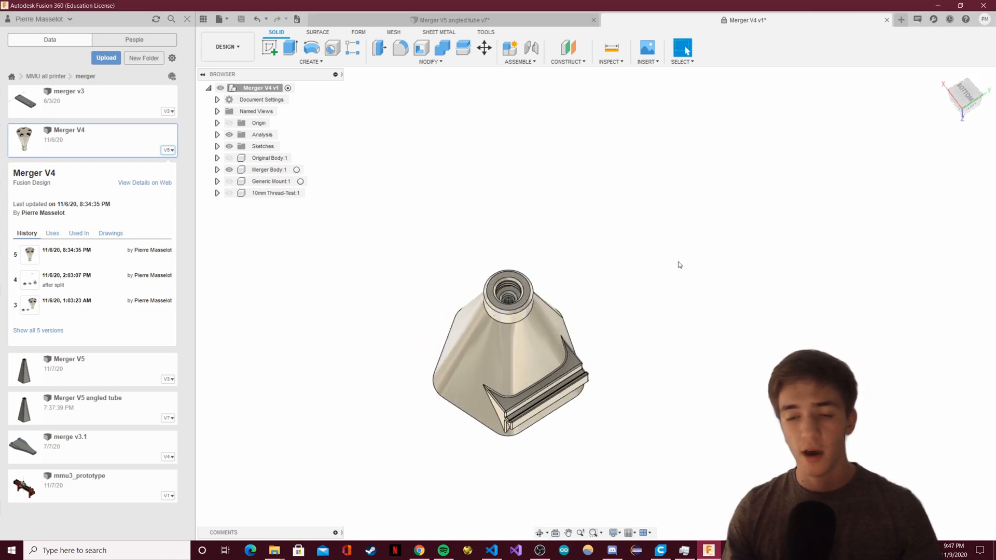
pyautogui.moveTo(716, 253)
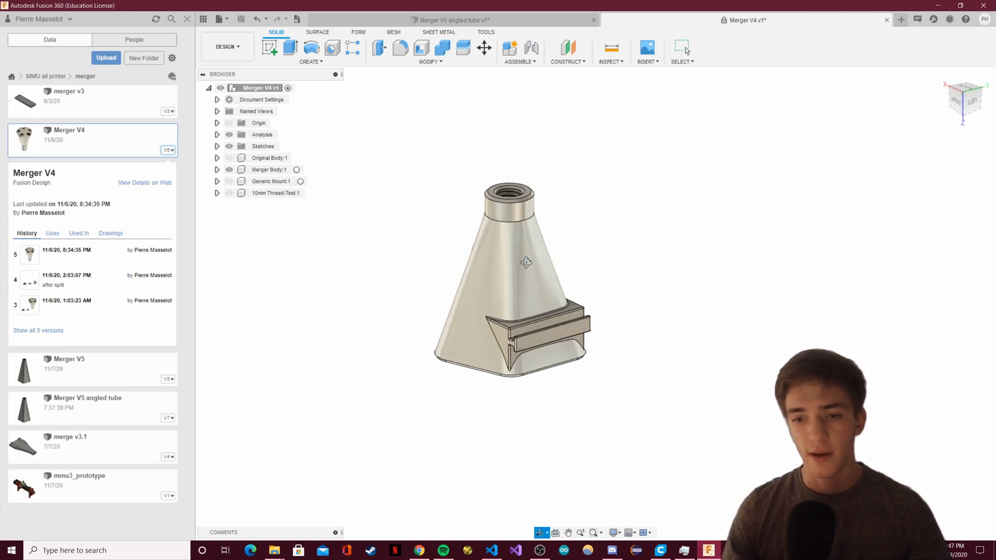
# - Orbit the Merger V4 model to a side view showing its threaded outlet and channels
pyautogui.moveTo(526, 263); pyautogui.dragTo(634, 289)
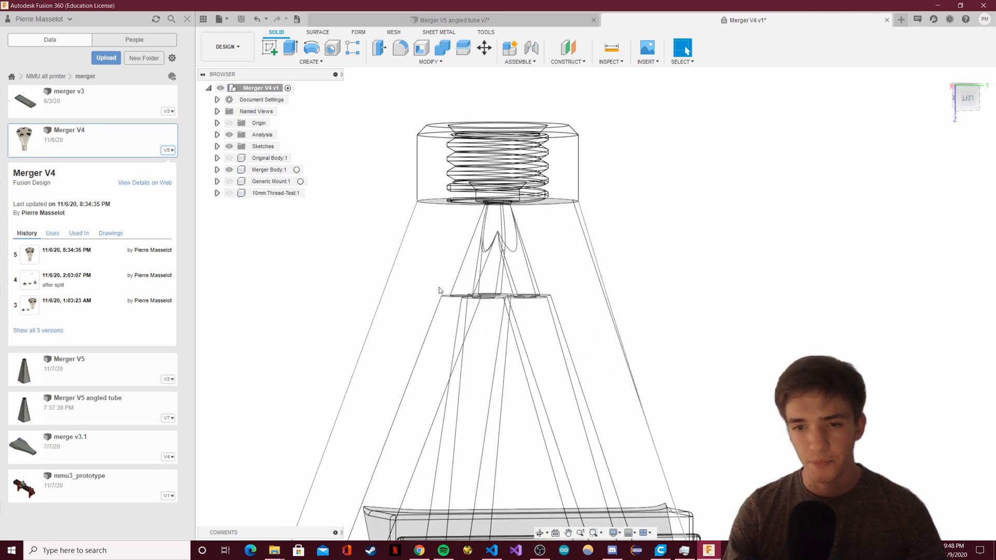
pyautogui.moveTo(440, 392)
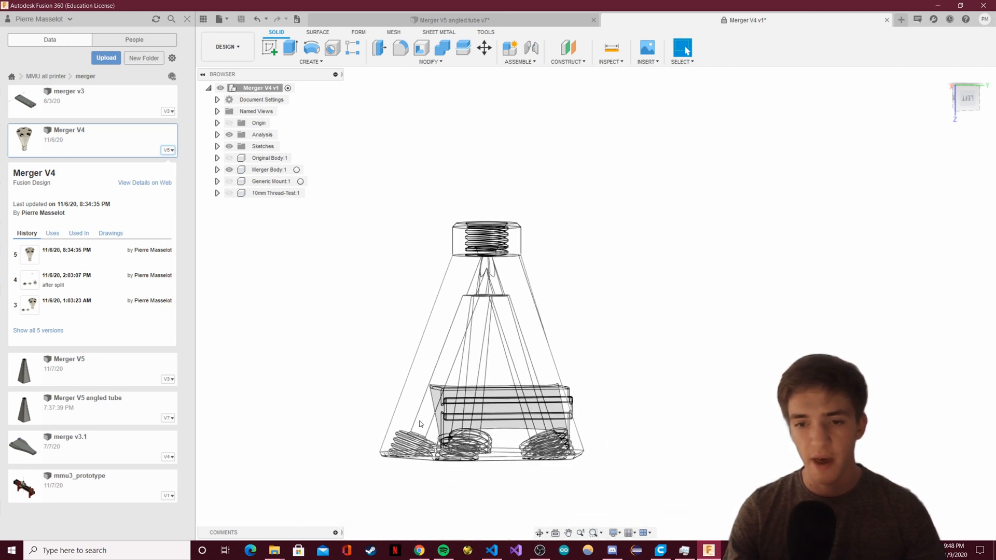
pyautogui.moveTo(432, 377)
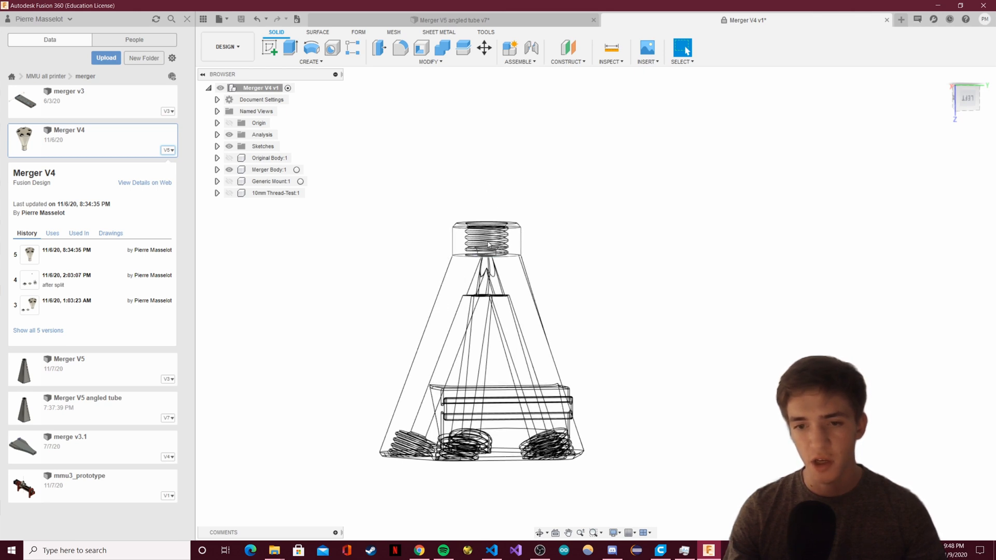
pyautogui.moveTo(494, 210)
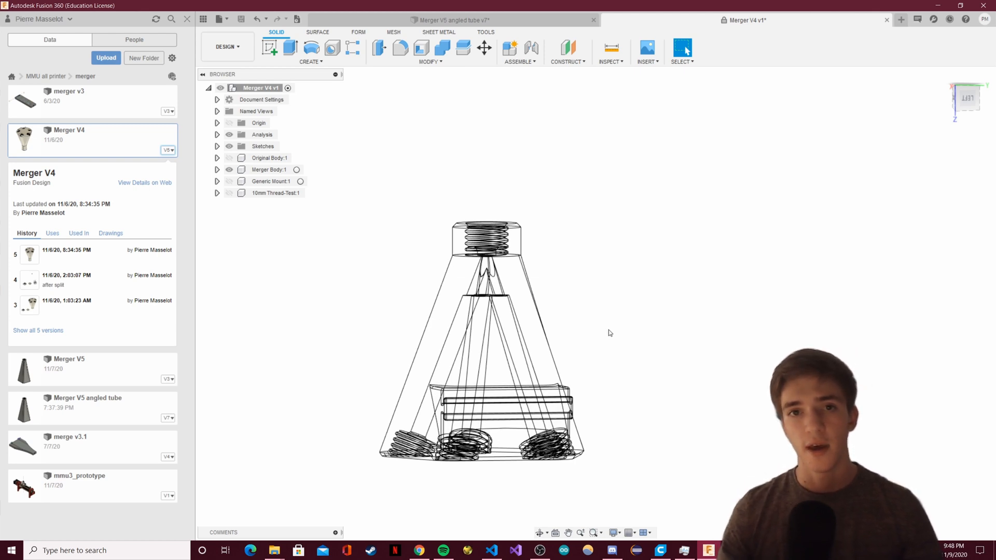
pyautogui.moveTo(631, 326)
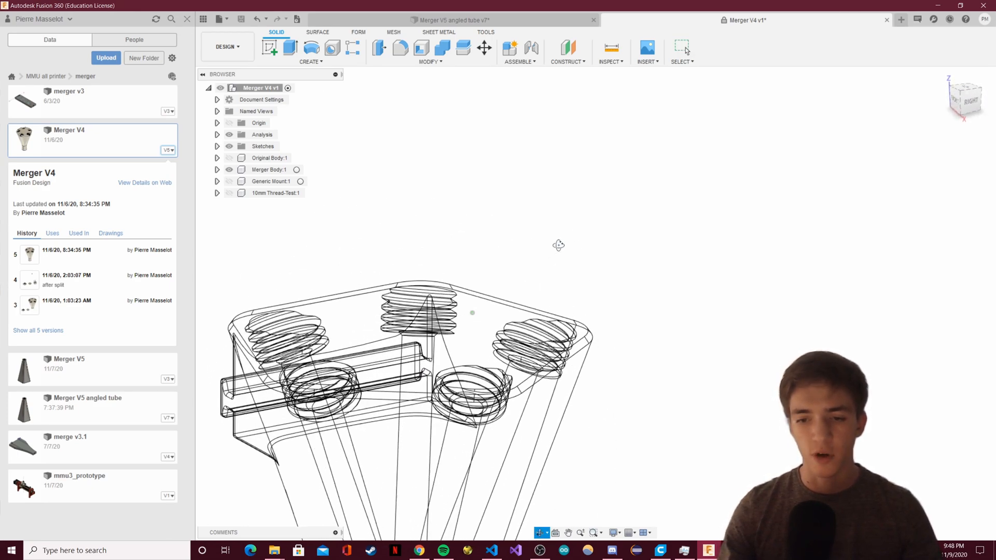
# - Orbit Merger V4 to its base to examine the threaded inlet holes
pyautogui.moveTo(558, 245); pyautogui.dragTo(519, 243)
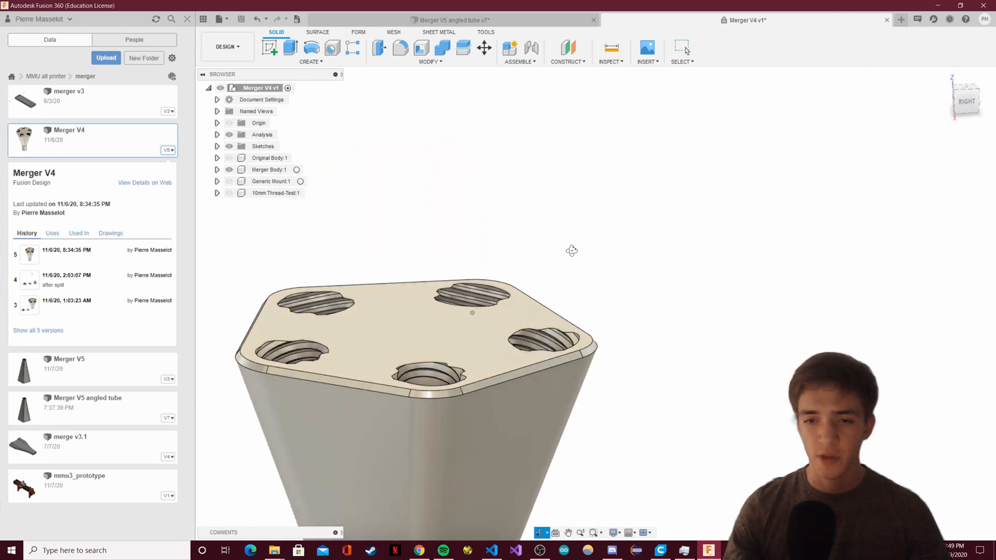
pyautogui.moveTo(571, 250); pyautogui.dragTo(515, 326)
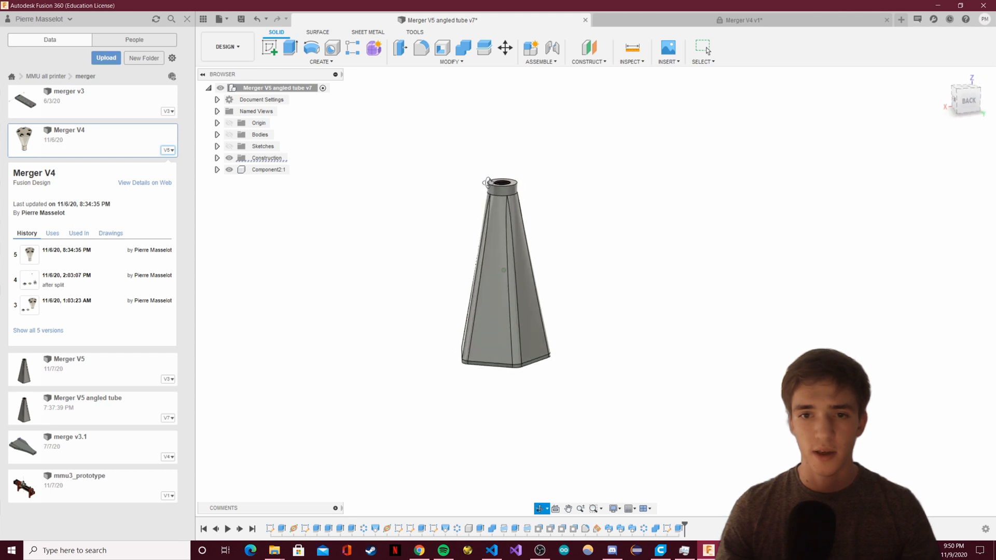
# - In Change Parameters, test the height at 110 mm, then restore it to 100 mm
pyautogui.click(450, 62)
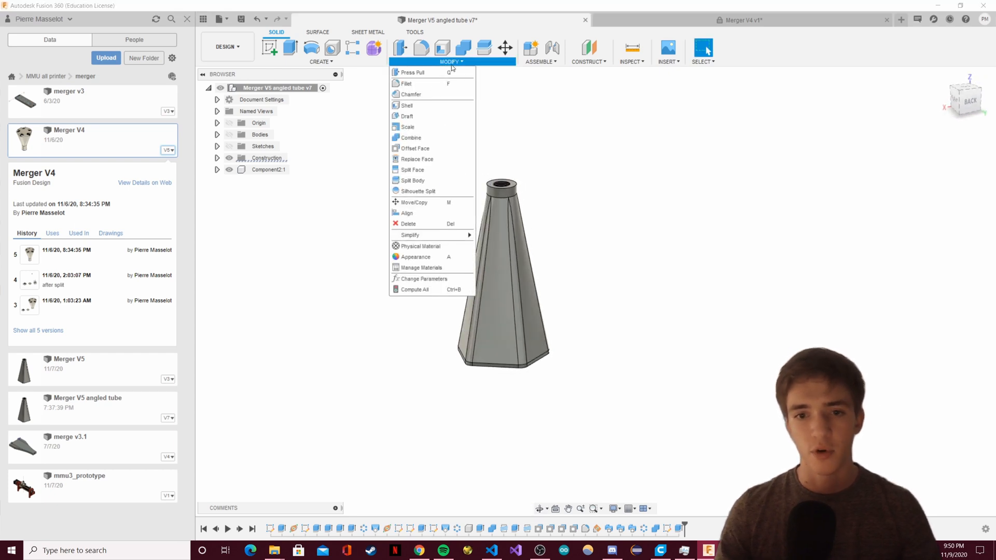
pyautogui.click(423, 278)
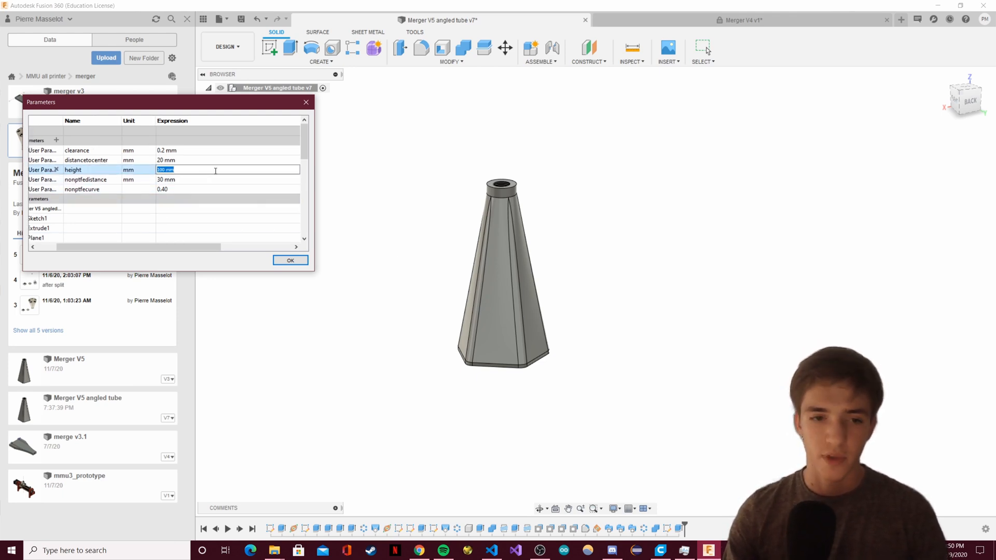
pyautogui.write('110')
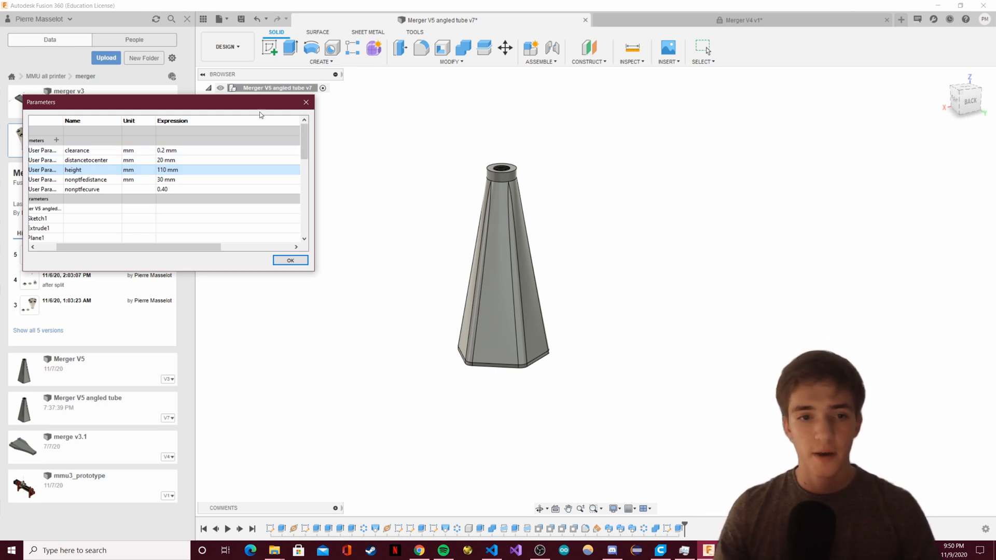
pyautogui.doubleClick(166, 170)
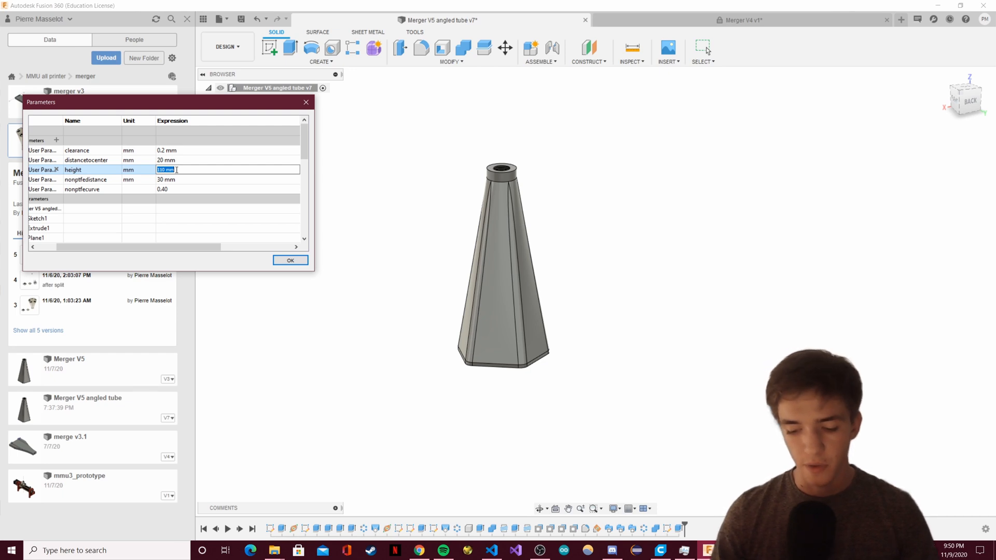
pyautogui.write('100')
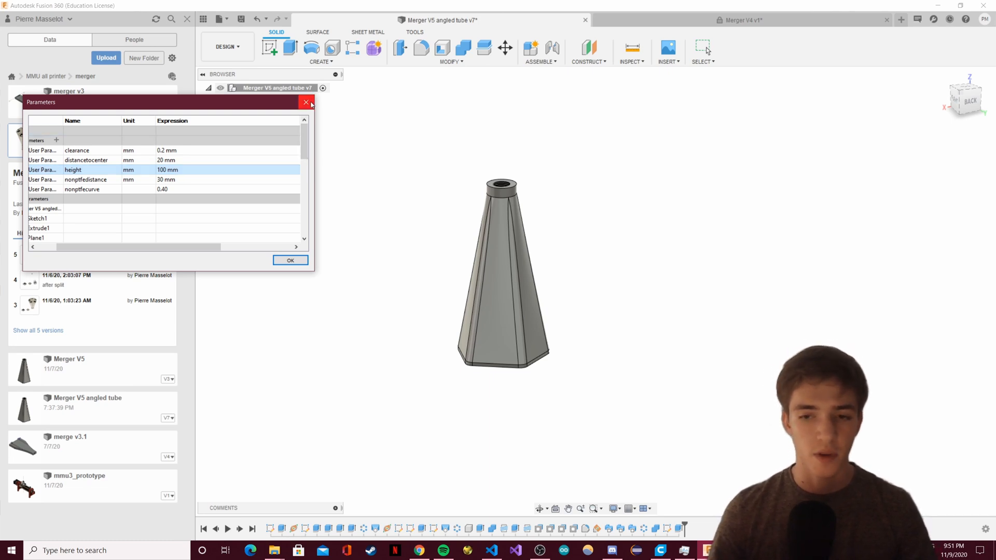
pyautogui.moveTo(306, 102)
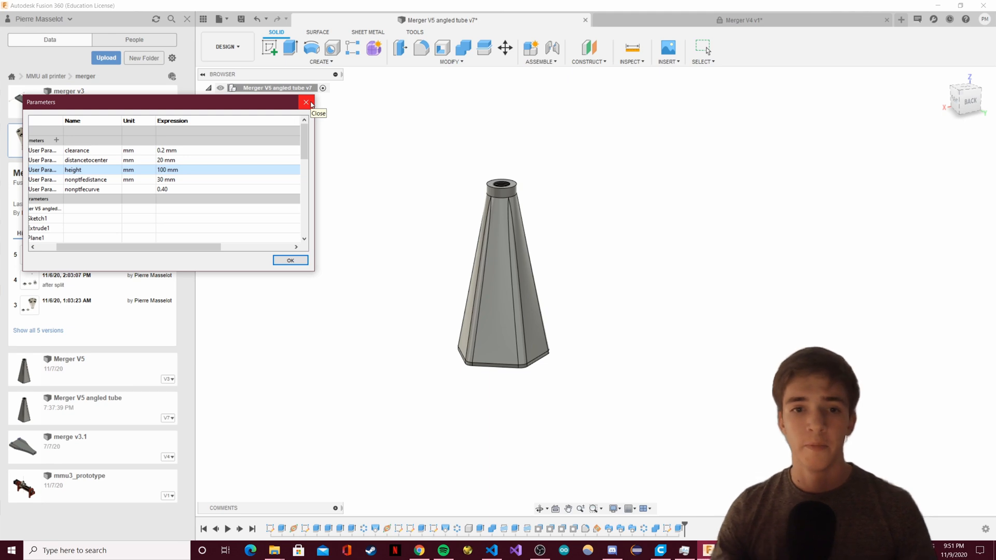
# - Close the Parameters dialog on the V5 merger
pyautogui.click(306, 102)
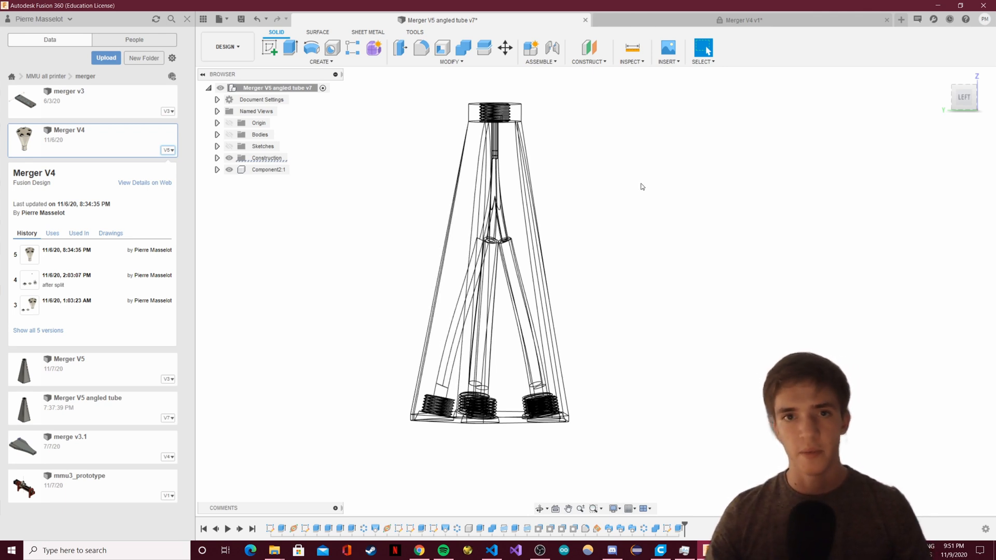
pyautogui.moveTo(624, 183)
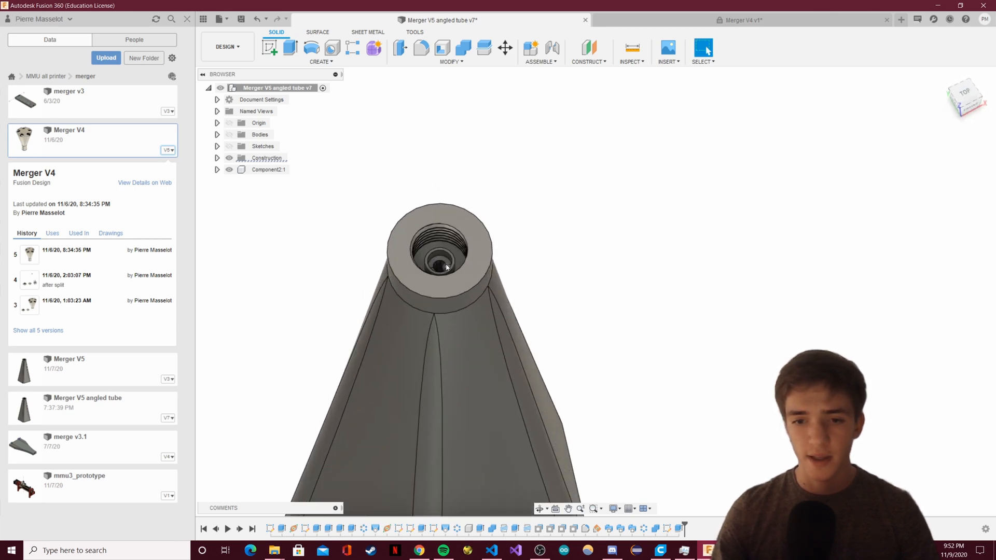
# - Zoom into the V5 outlet to see the tube guide ring inside the thread
pyautogui.scroll(-3)
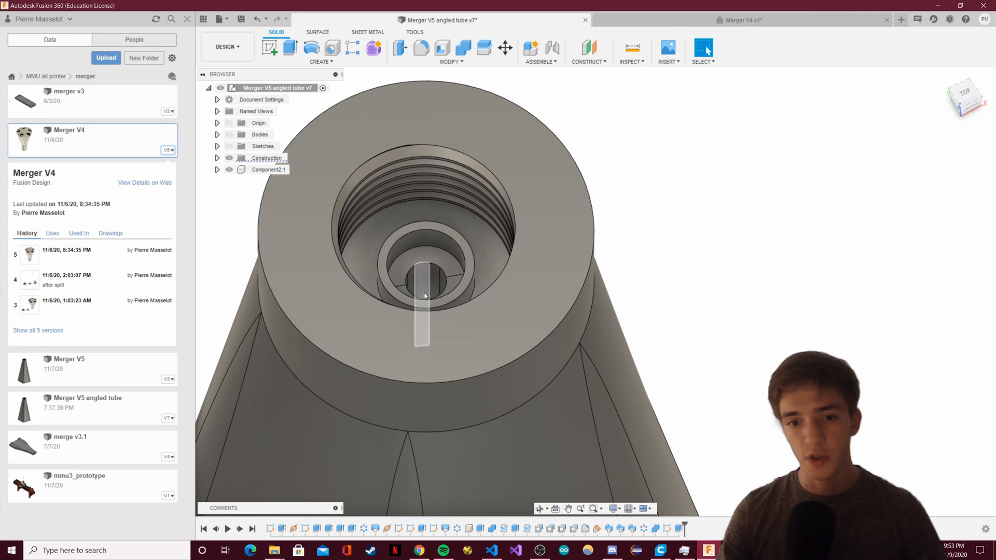
pyautogui.moveTo(423, 297)
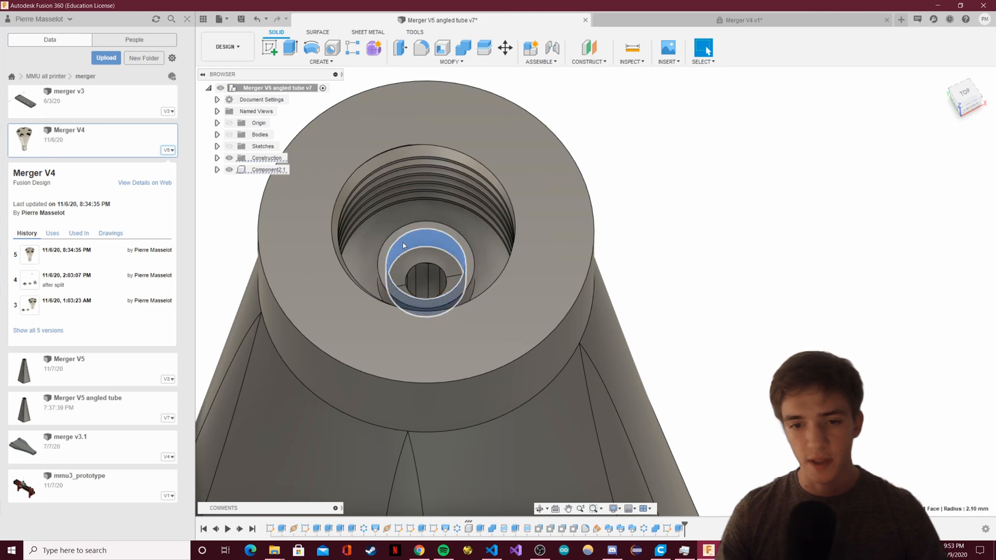
pyautogui.moveTo(401, 249)
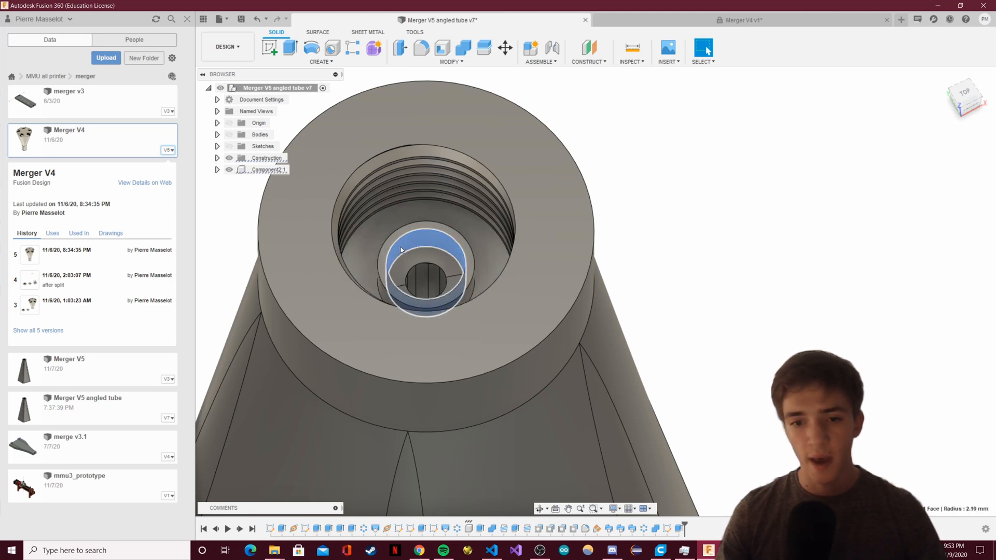